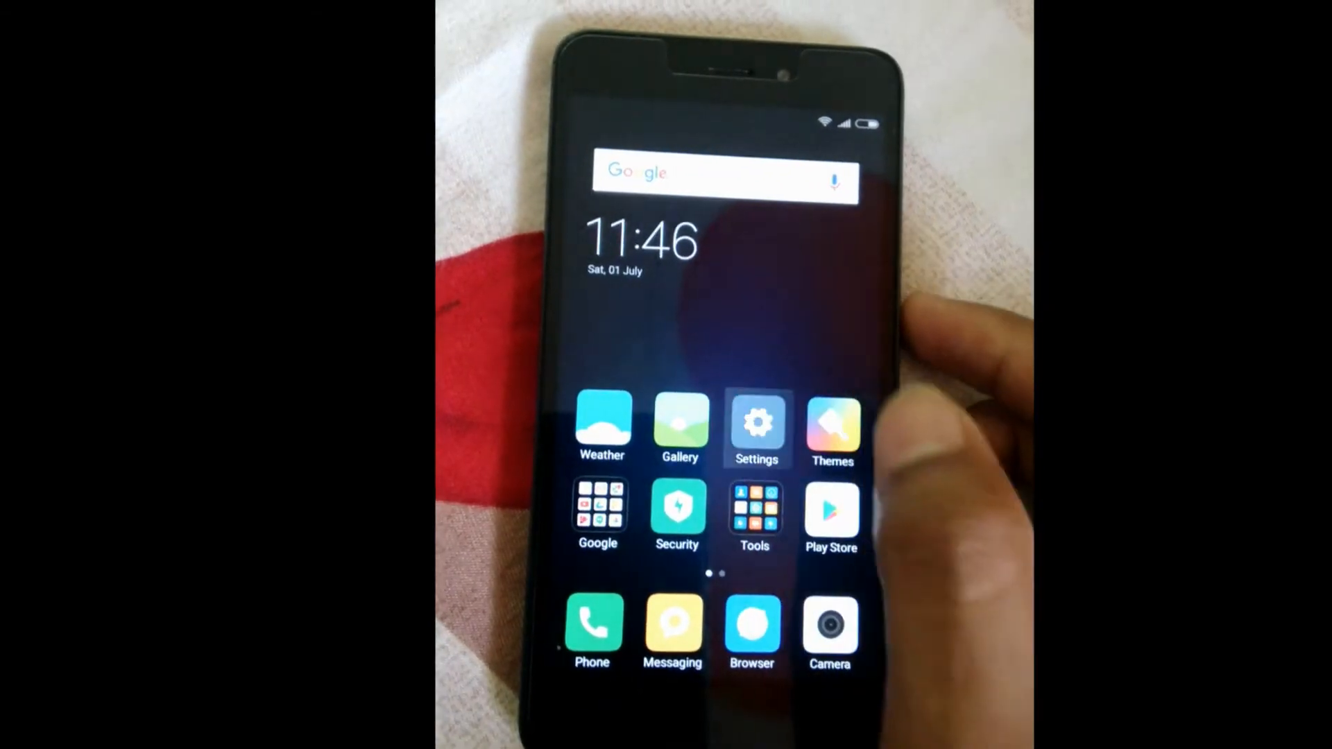
Open the 'Apply for unlocking Mi devices - Miui' result and scroll through the Unlock Your Mi Phone page
{"action": "left_click", "coordinate": [756, 421]}
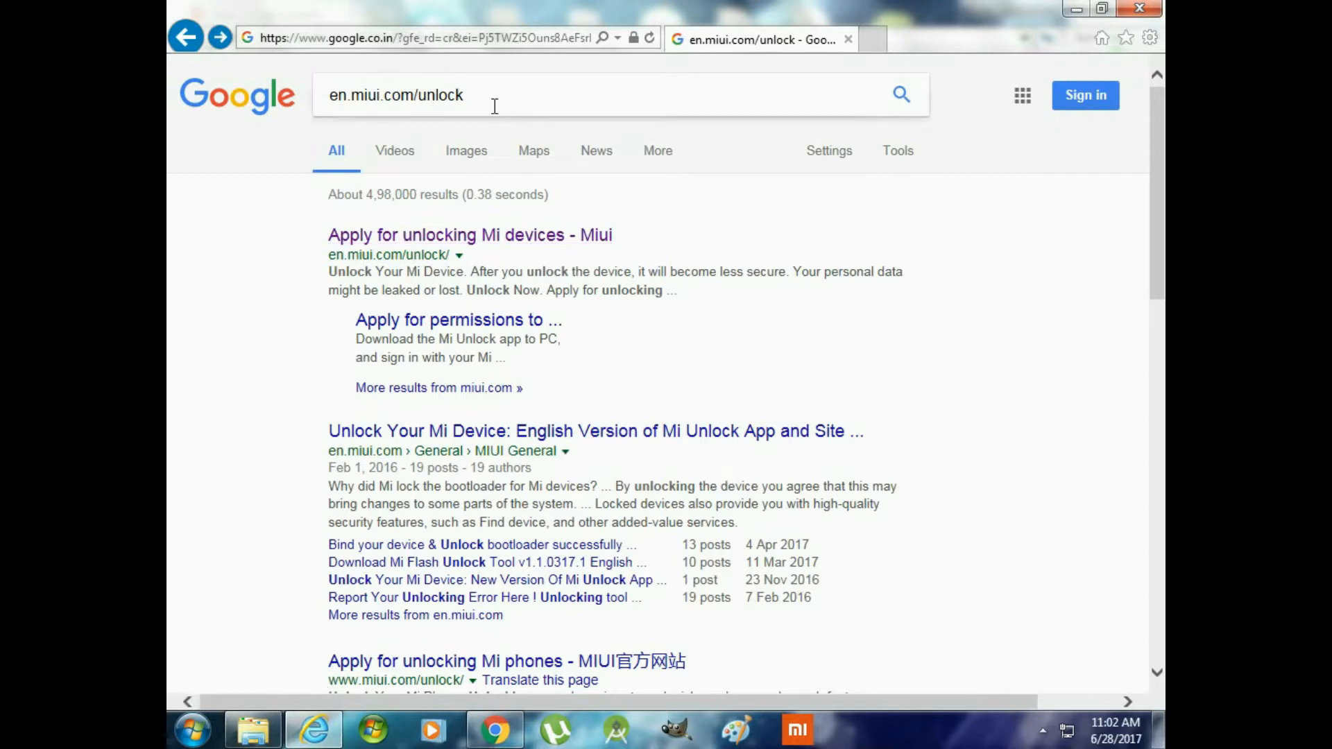
{"action": "left_click", "coordinate": [493, 94]}
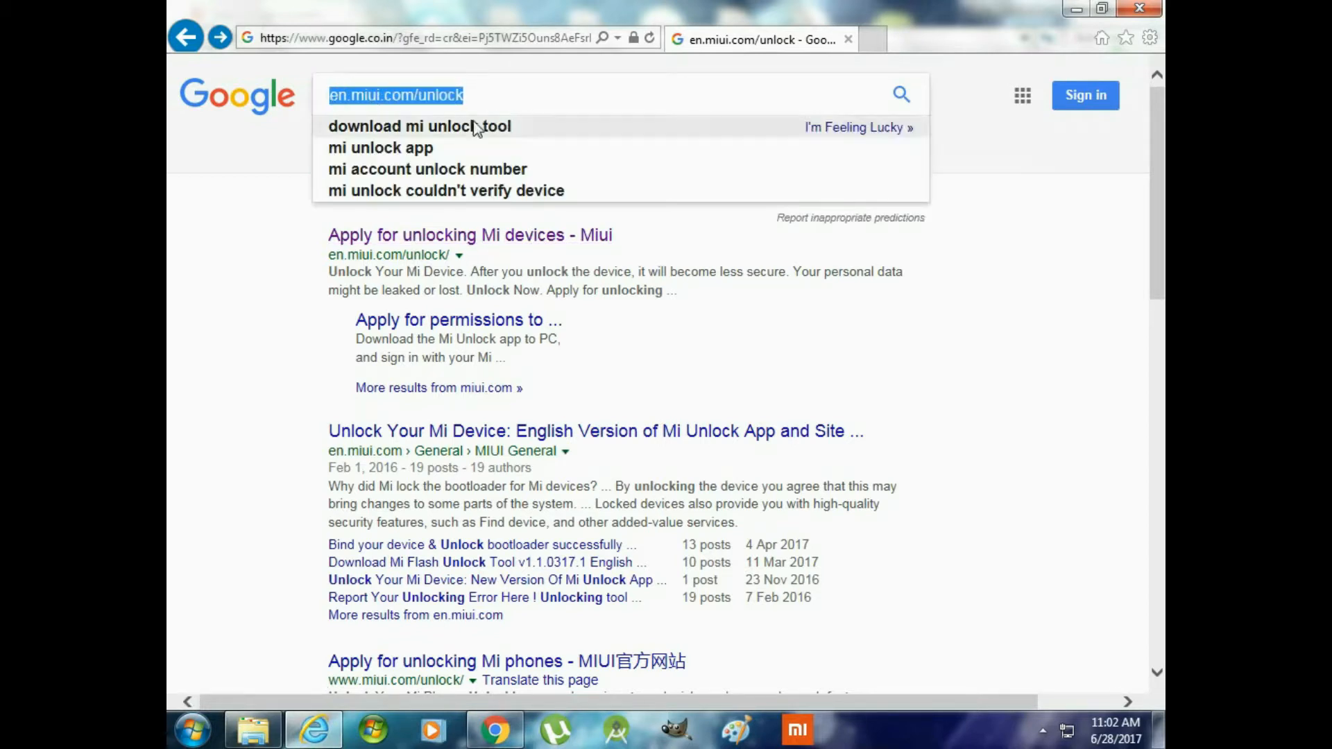
{"action": "mouse_move", "coordinate": [399, 247]}
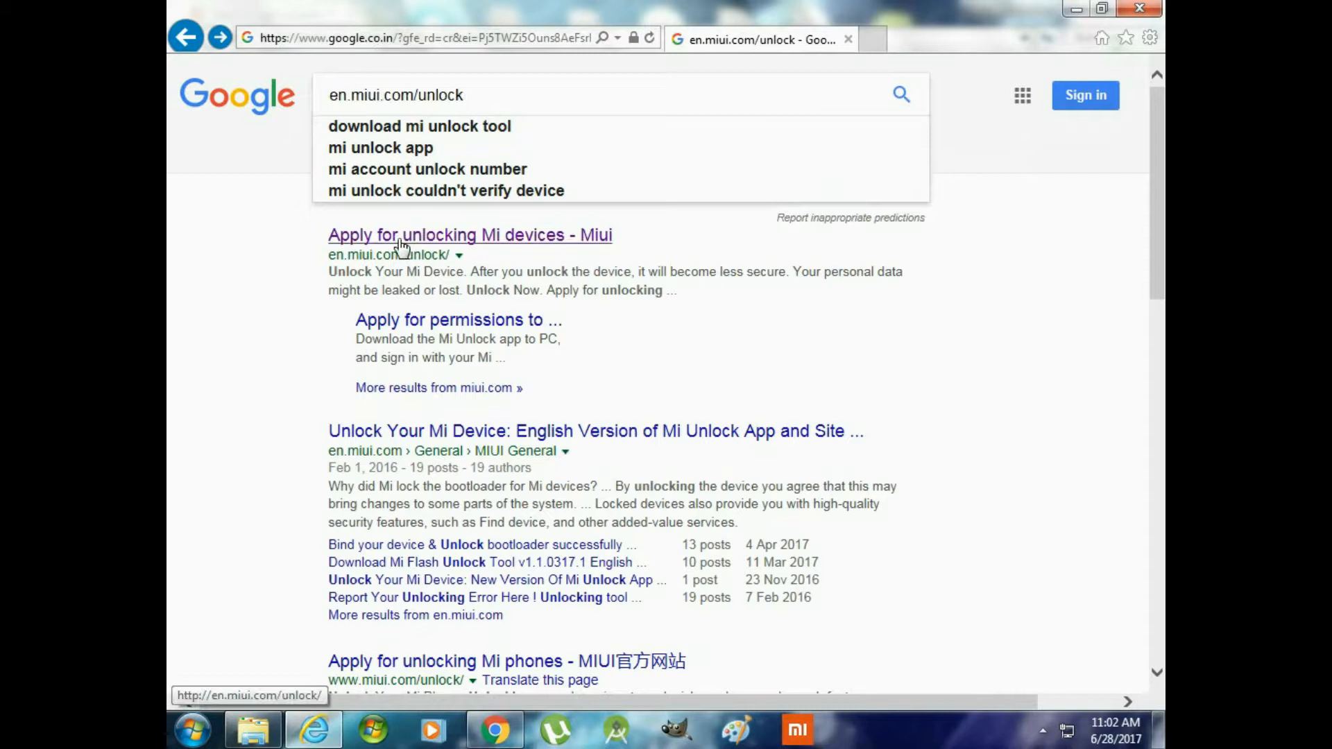
{"action": "left_click", "coordinate": [470, 235]}
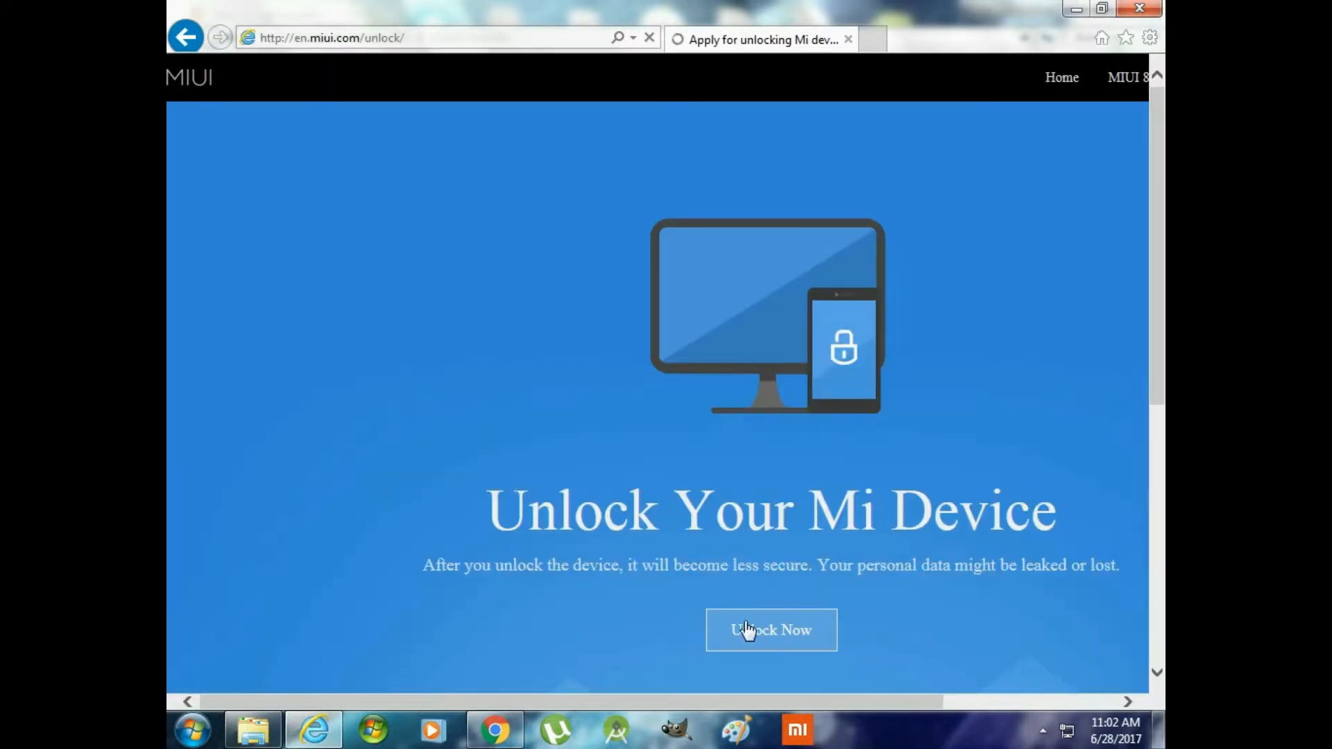
{"action": "scroll", "scroll_direction": "down", "scroll_amount": 3}
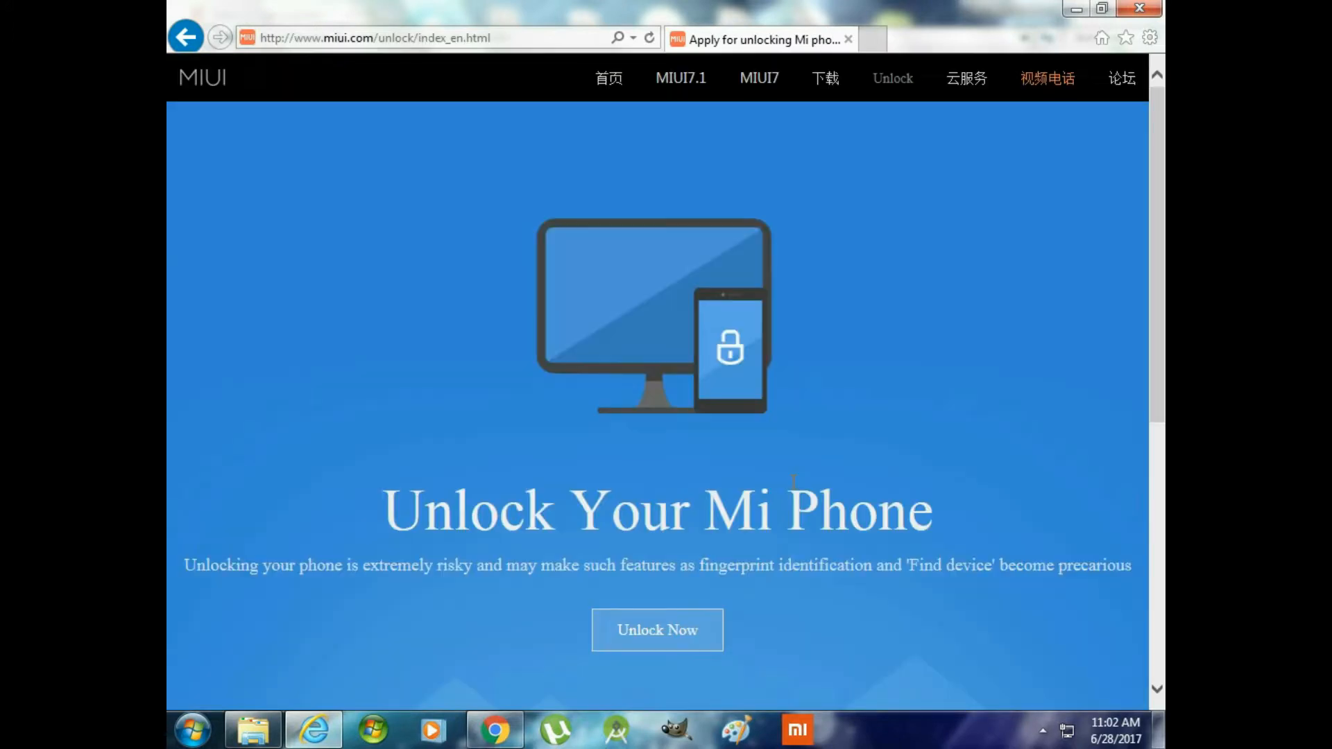
{"action": "scroll", "scroll_direction": "down", "scroll_amount": 3}
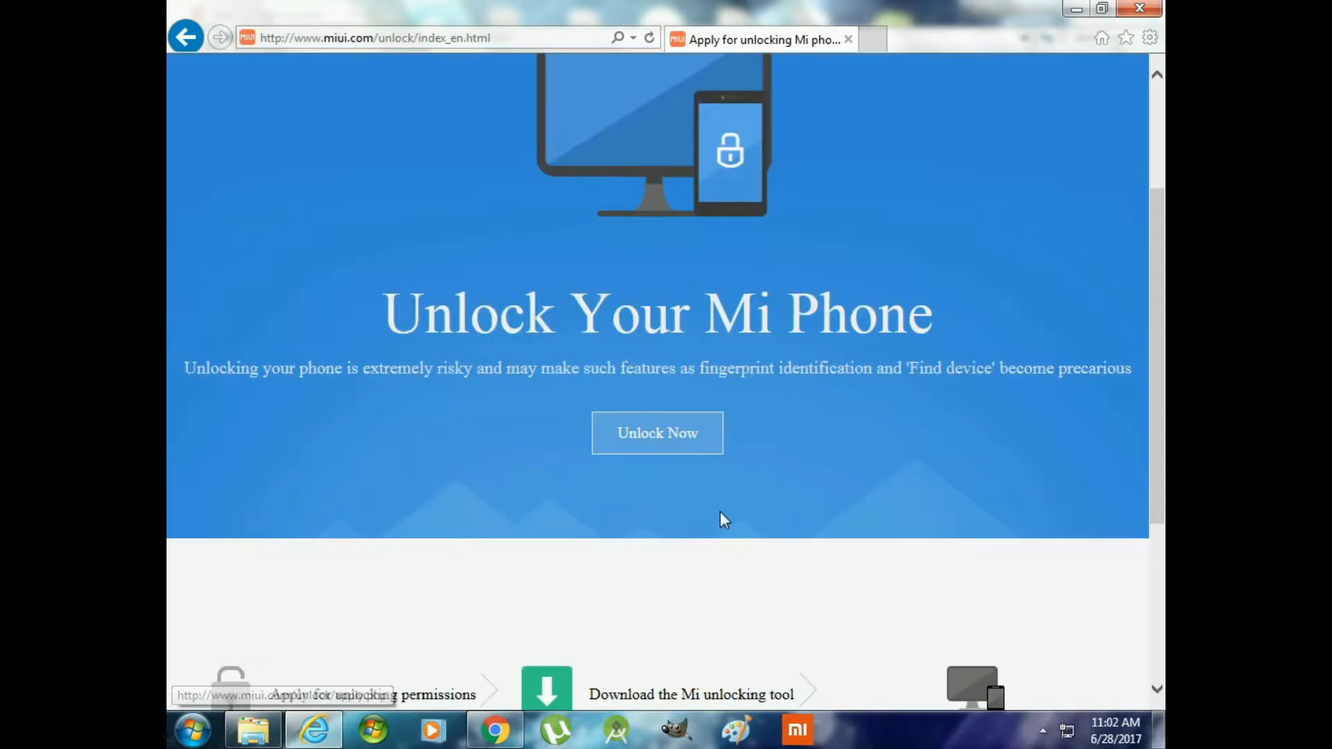
Start the unlock application with Unlock Now, checking the country code list and leaving it unchanged
{"action": "left_click", "coordinate": [656, 433]}
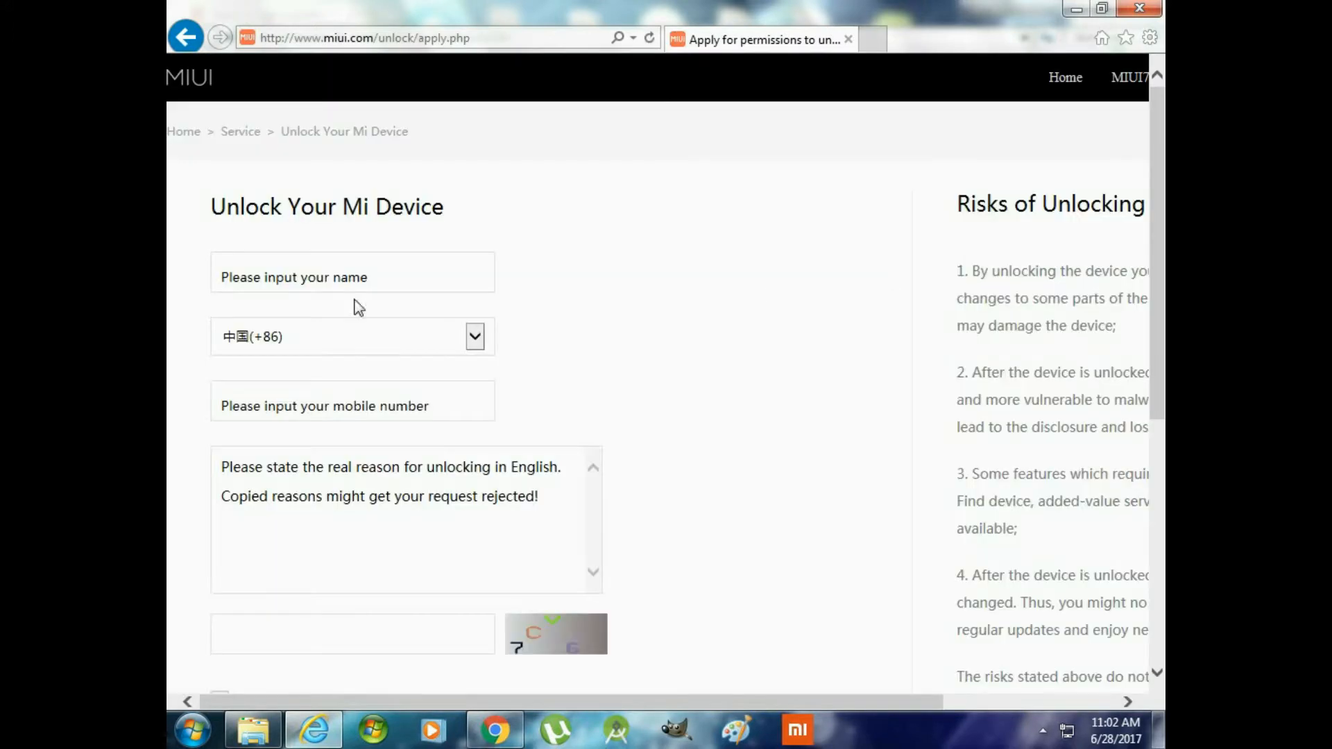
{"action": "left_click", "coordinate": [475, 336]}
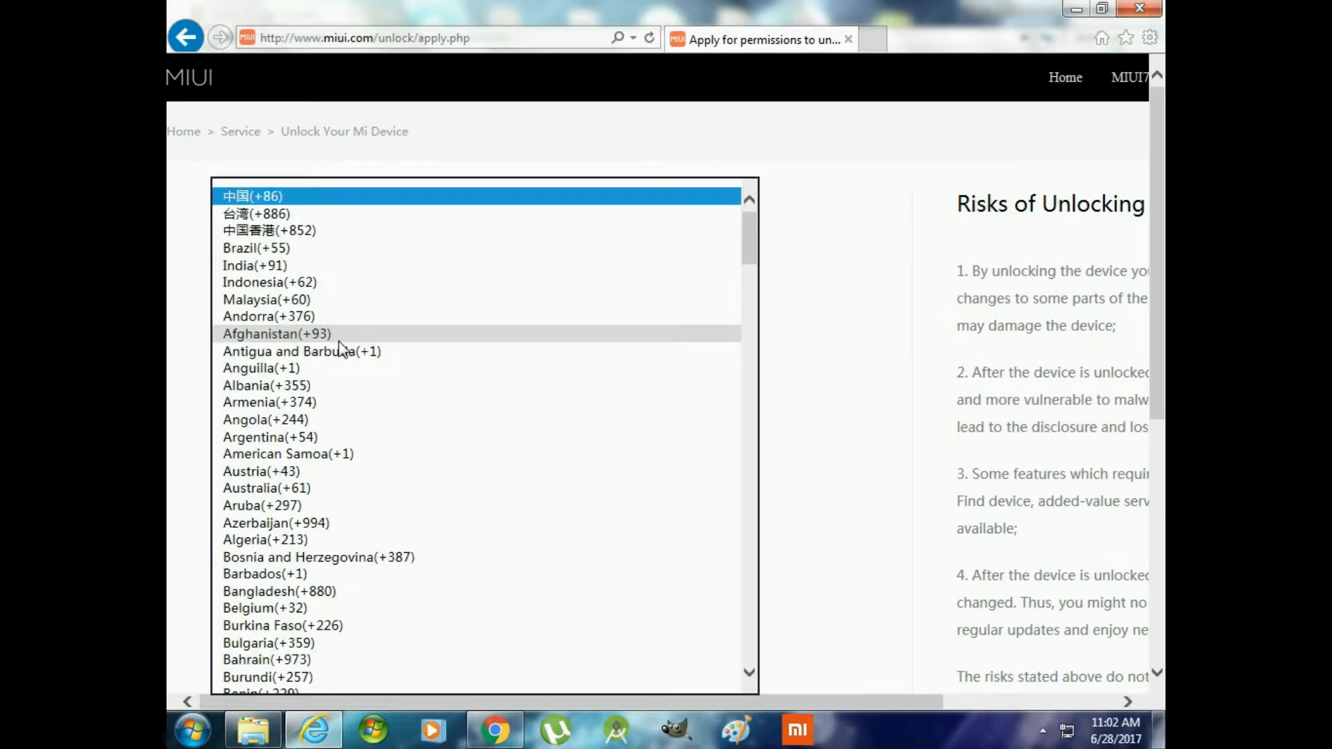
{"action": "left_click", "coordinate": [252, 196]}
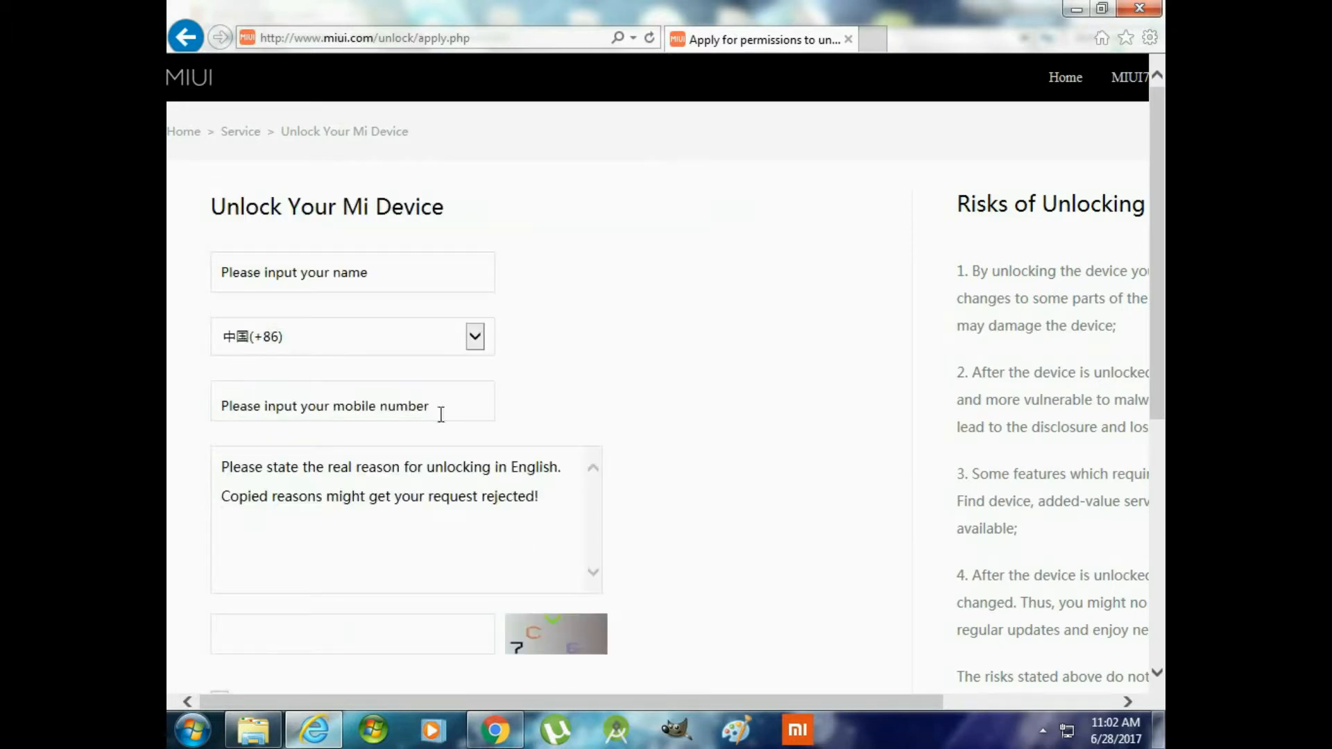
Scroll through the application form and the Risks of Unlocking section
{"action": "scroll", "scroll_direction": "down", "scroll_amount": 3}
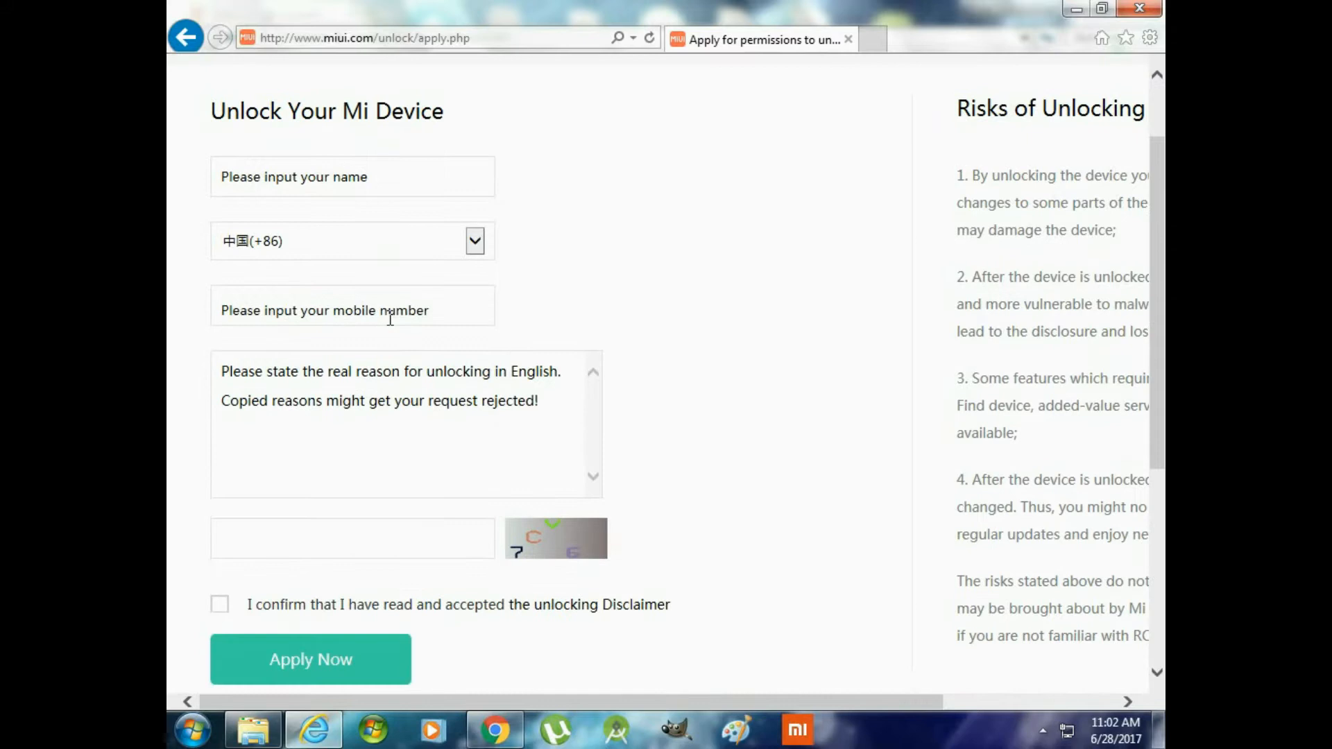
{"action": "scroll", "scroll_direction": "down", "scroll_amount": 3}
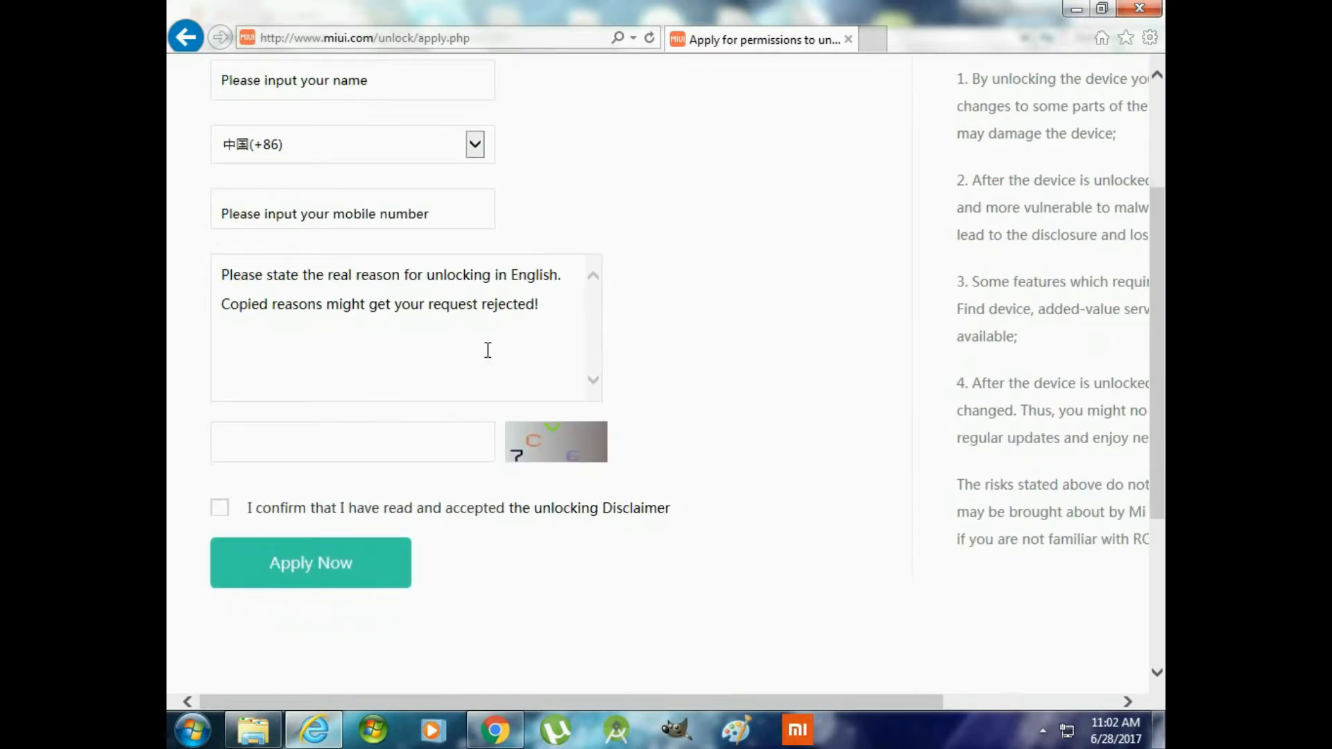
{"action": "mouse_move", "coordinate": [445, 530]}
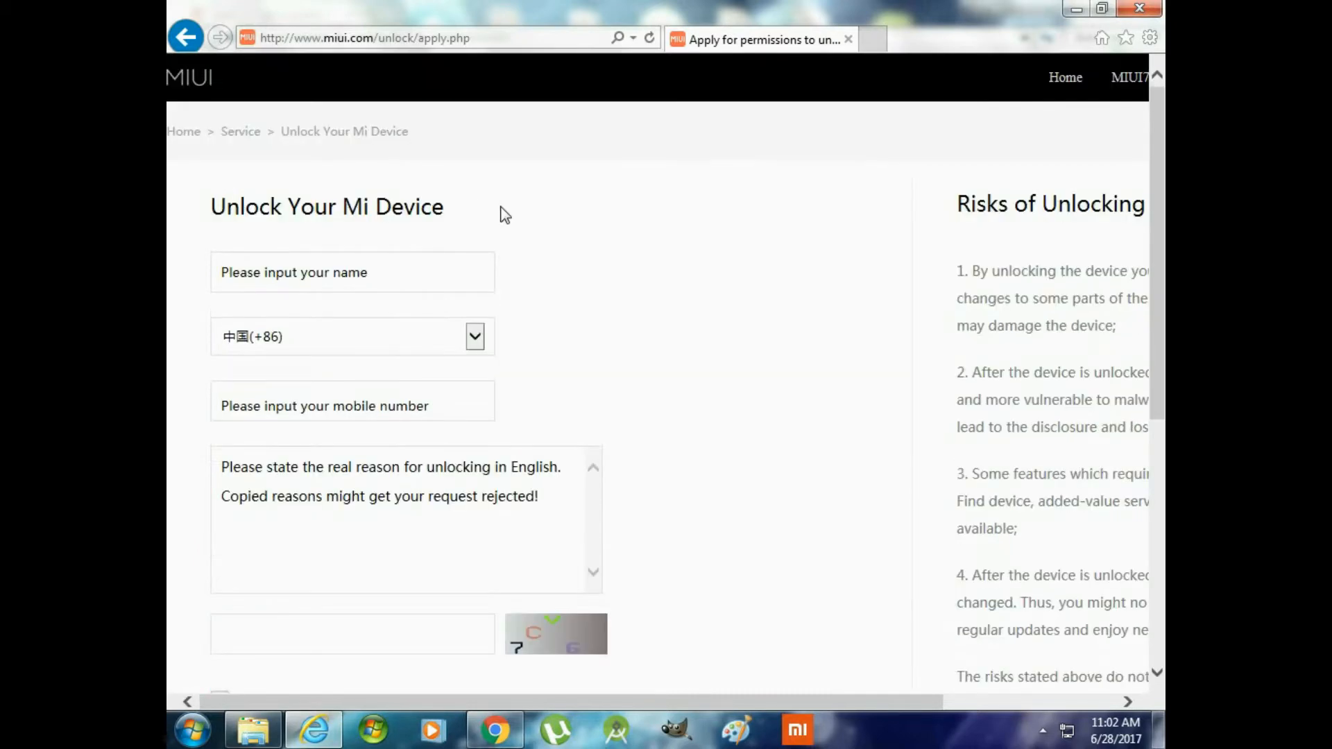
{"action": "scroll", "scroll_direction": "down", "scroll_amount": 3}
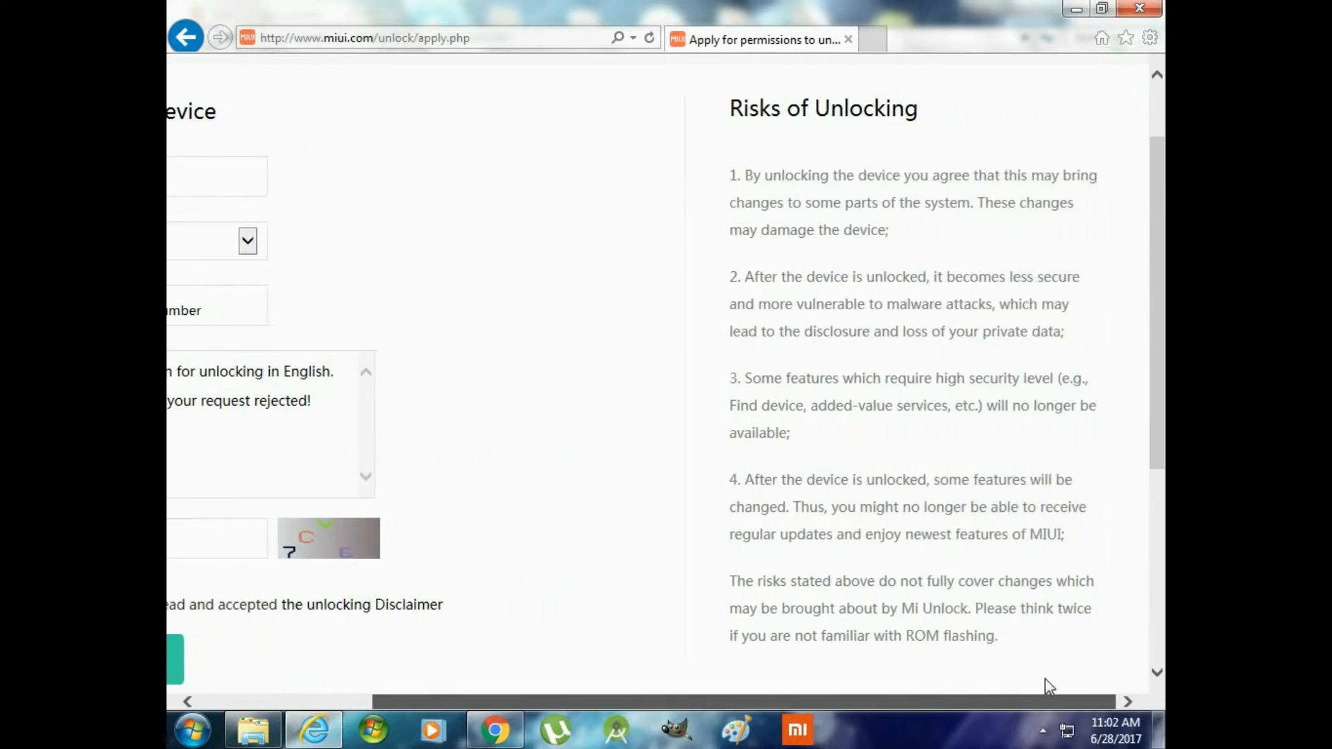
{"action": "mouse_move", "coordinate": [1090, 604]}
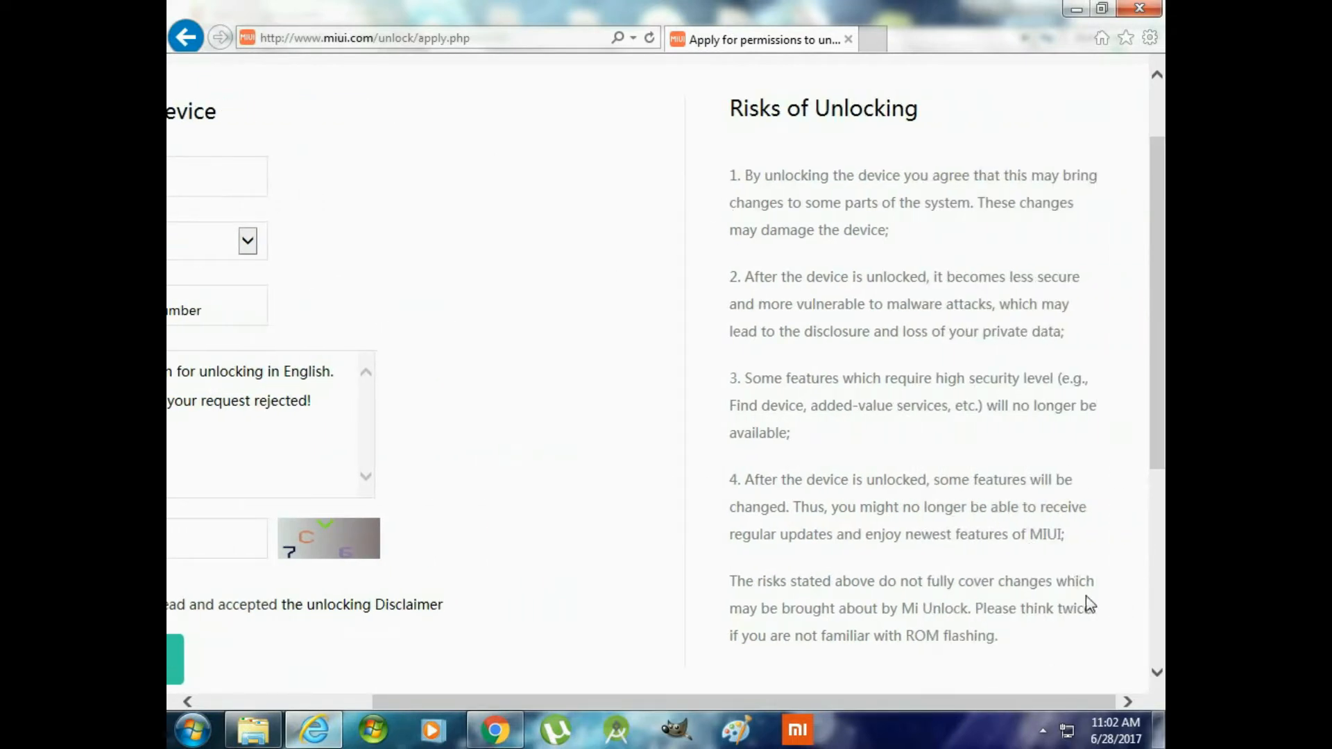
{"action": "scroll", "scroll_direction": "left", "scroll_amount": 3}
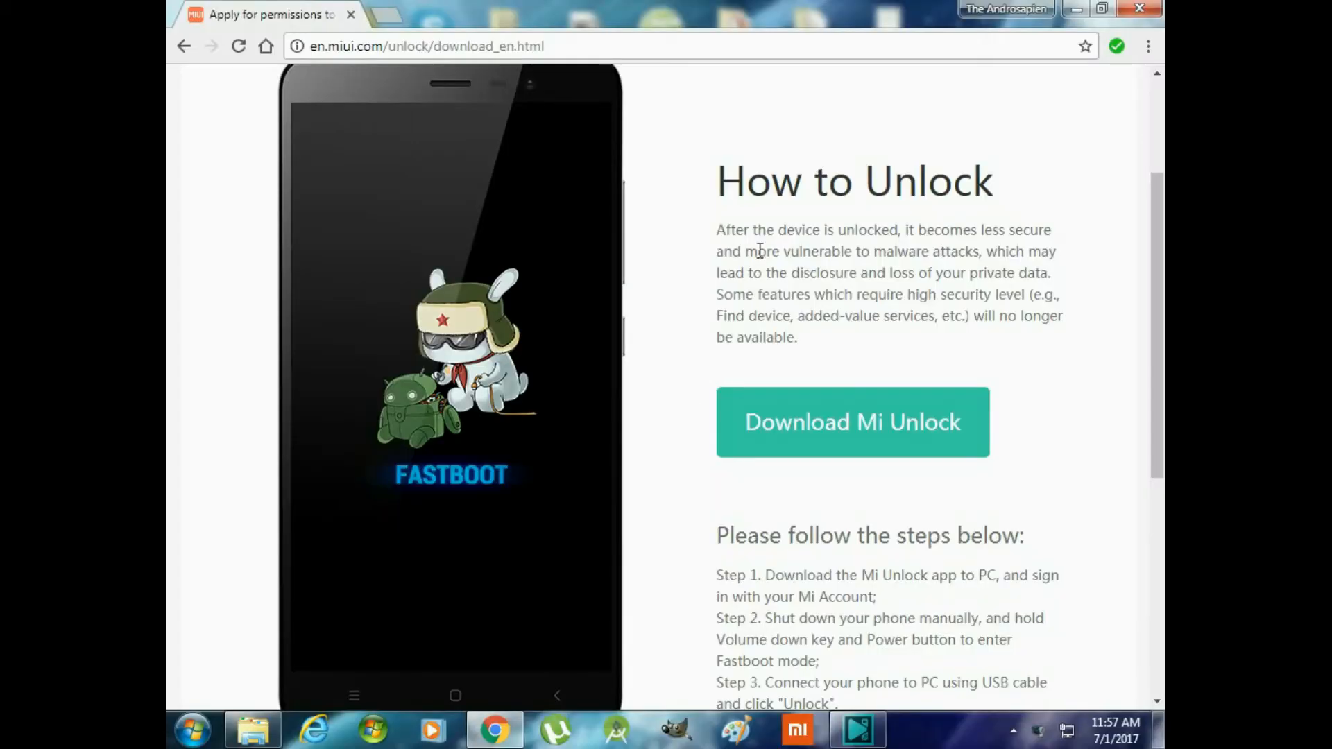
Download the Mi Unlock tool zip from the How to Unlock page
{"action": "scroll", "scroll_direction": "up", "scroll_amount": 3}
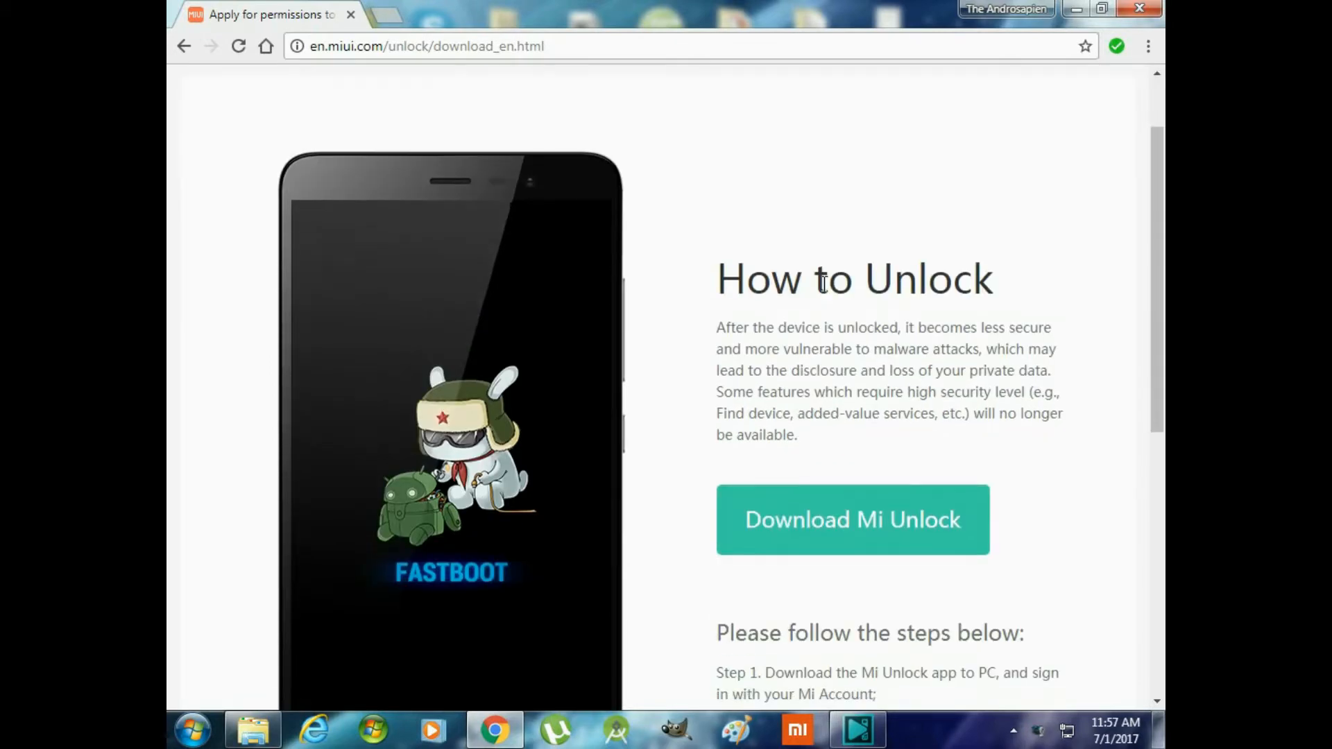
{"action": "scroll", "scroll_direction": "down", "scroll_amount": 3}
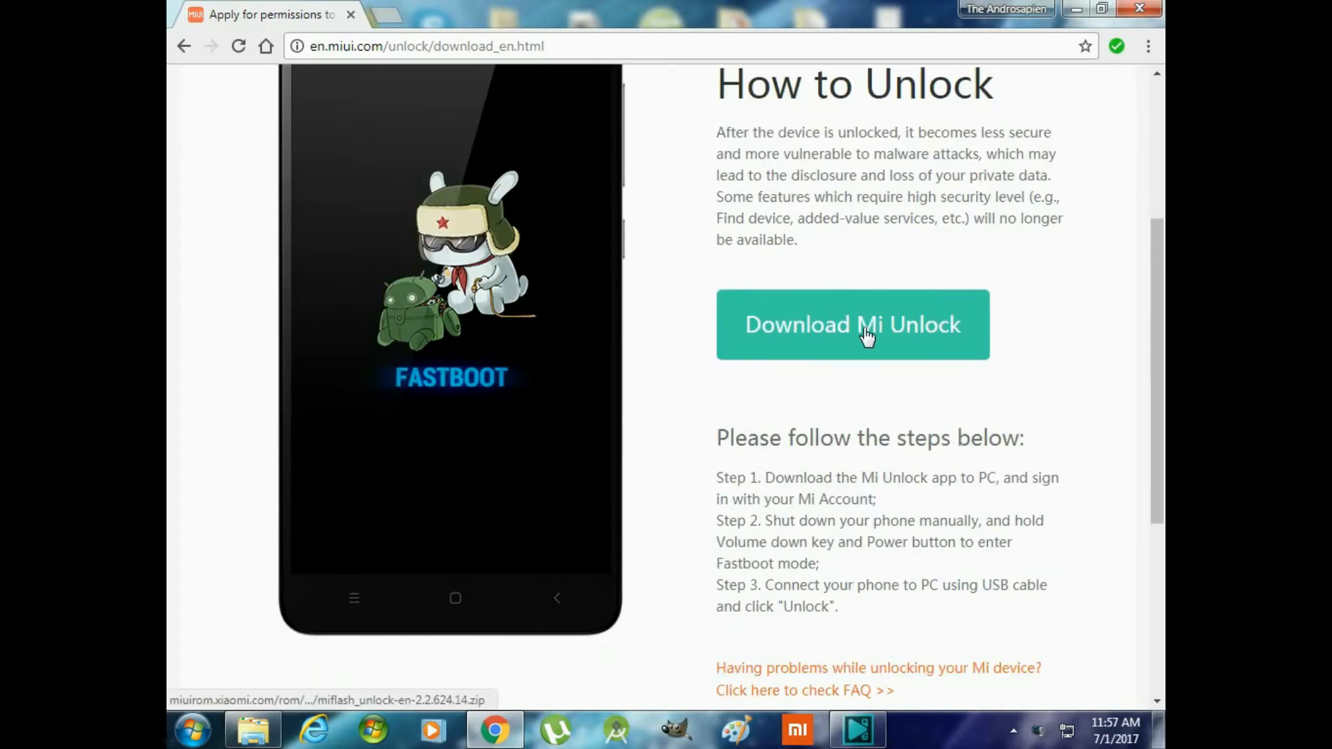
{"action": "left_click", "coordinate": [851, 325]}
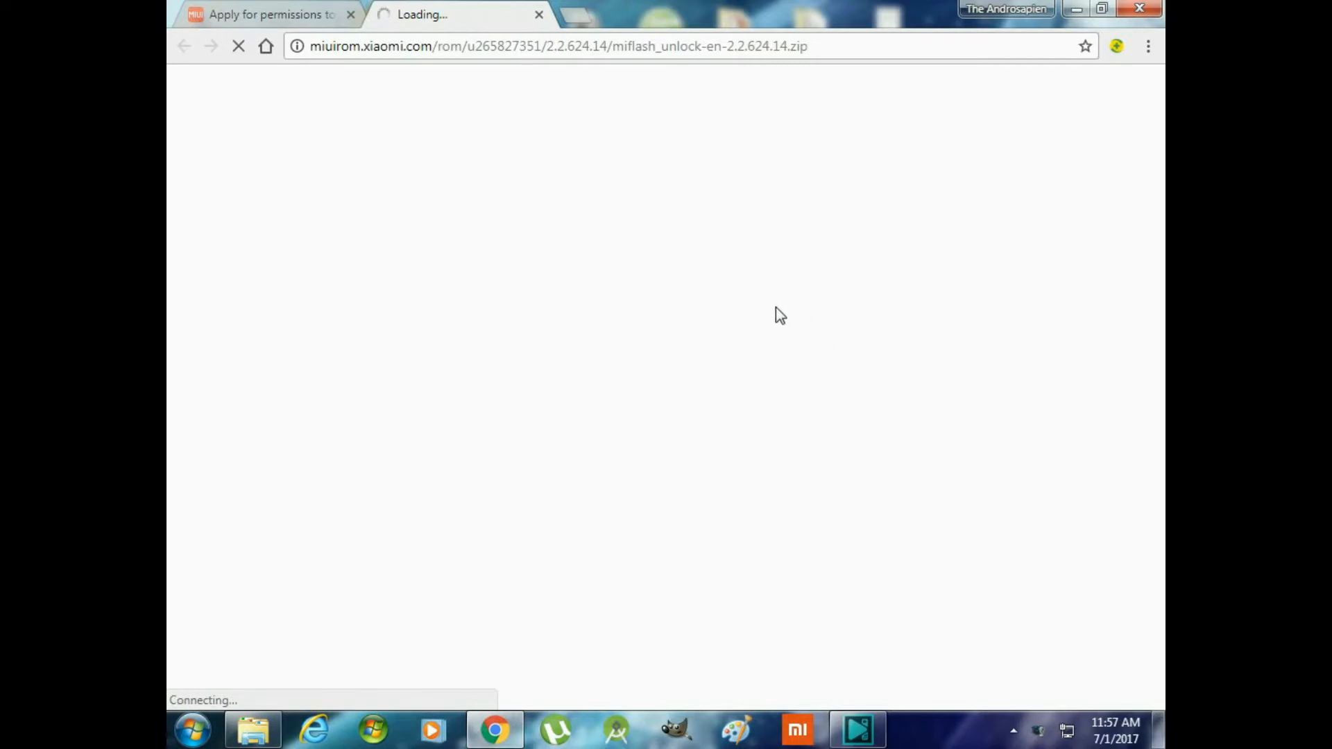
{"action": "mouse_move", "coordinate": [767, 310]}
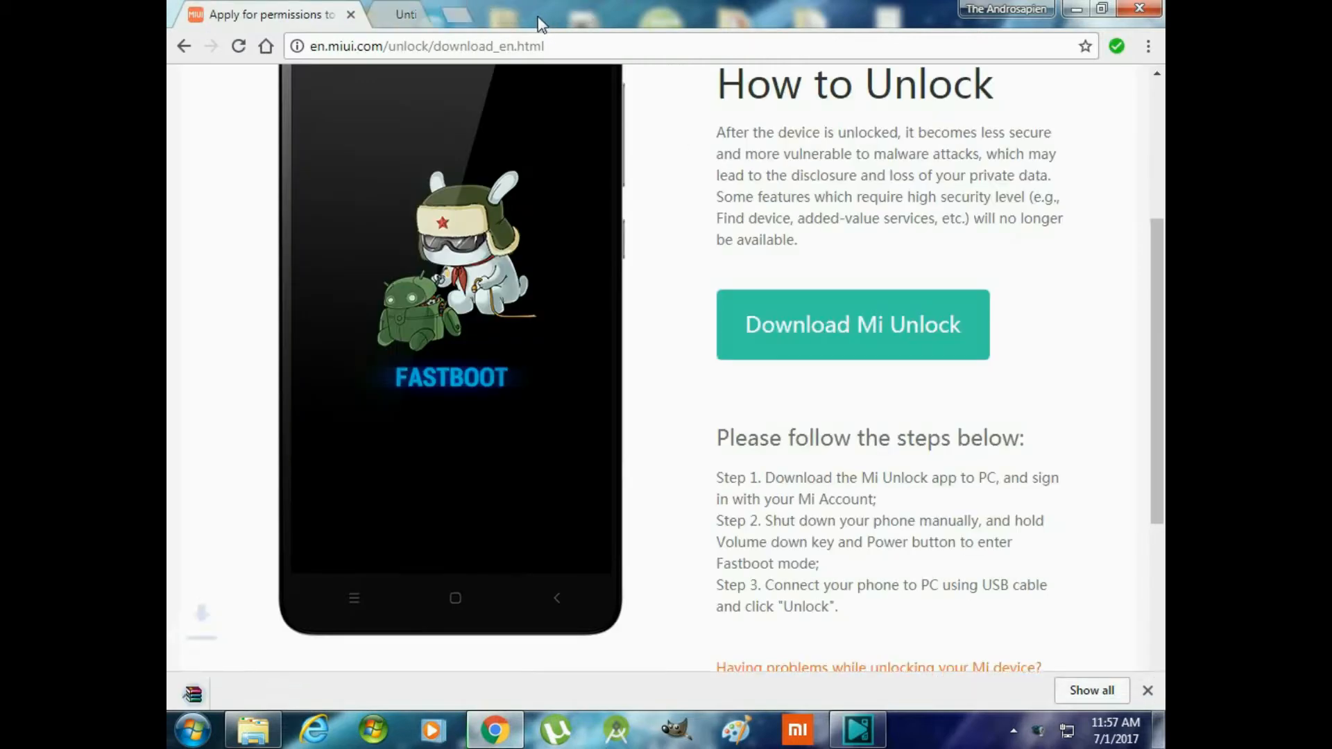
{"action": "left_click", "coordinate": [851, 324]}
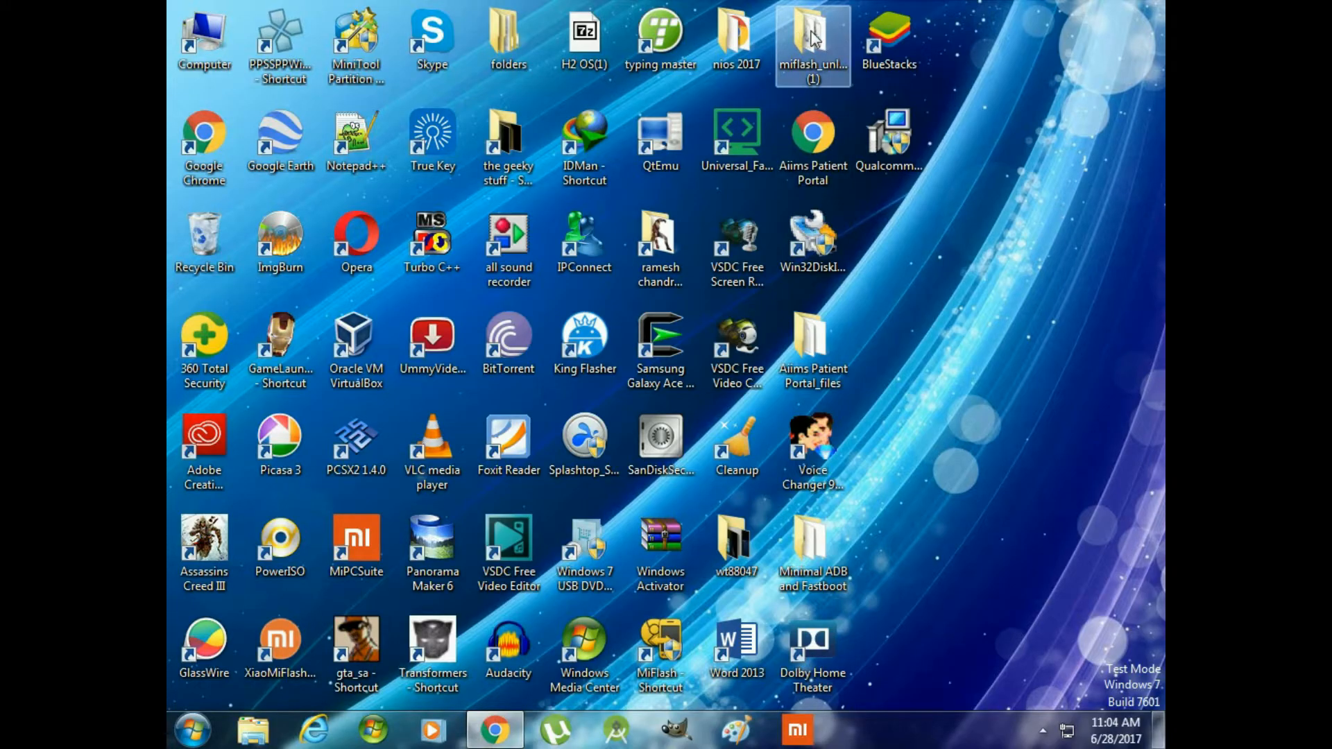
Open the miflash_unlock folder on the desktop to view the Mi Unlock tool files
{"action": "double_click", "coordinate": [812, 43]}
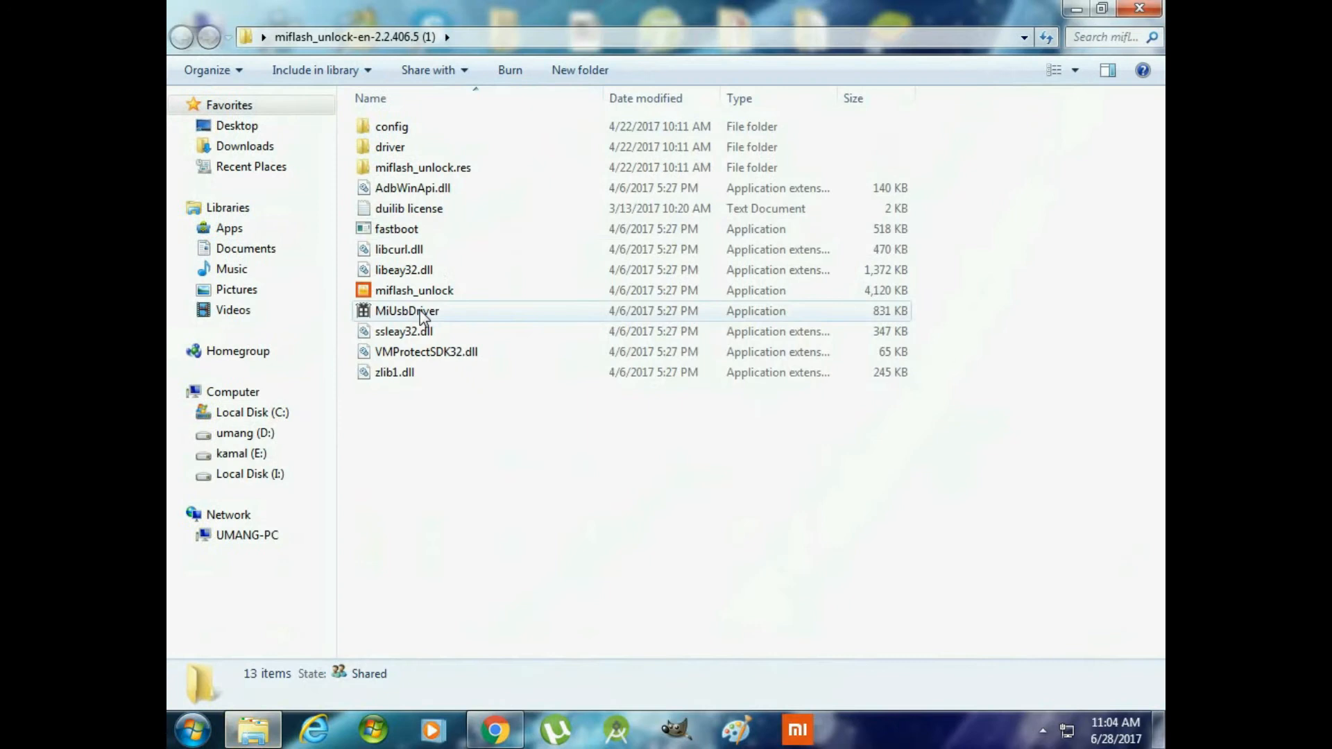